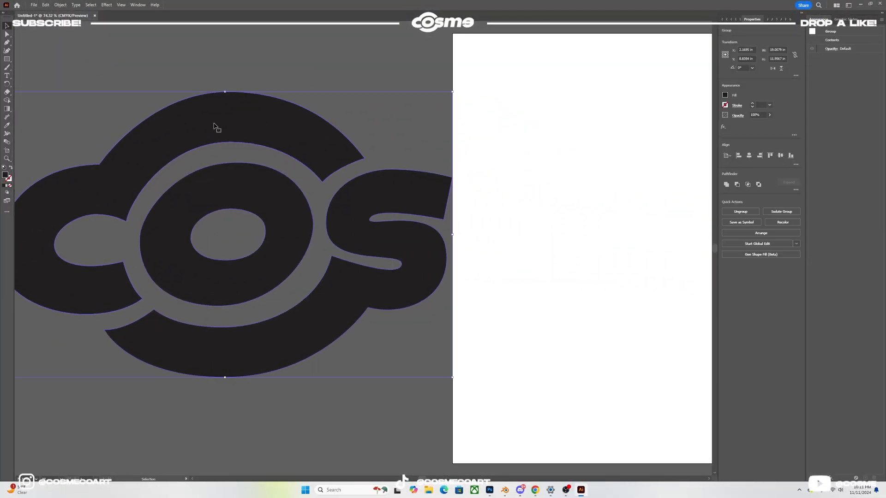
Offset the COS logo outline by 0.6 in, then move the new outline to the left of the logo.
left_click(60, 5)
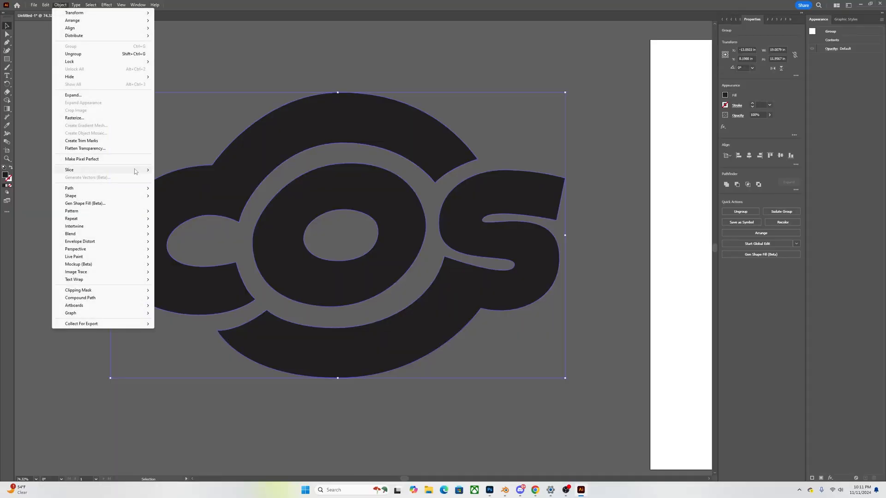
mouse_move(70, 188)
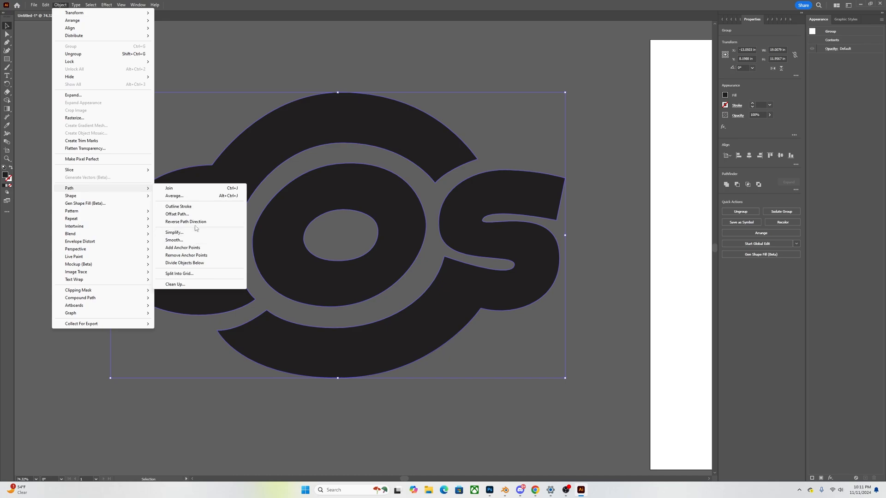
left_click(177, 214)
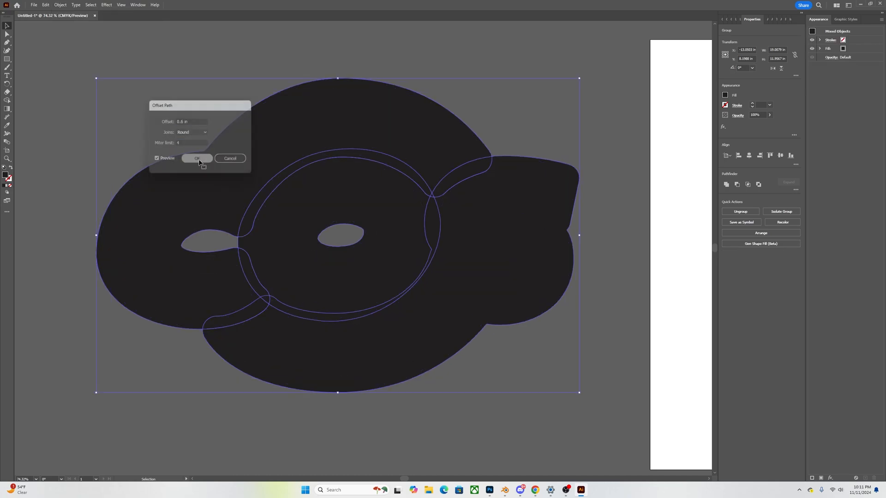
left_click(197, 158)
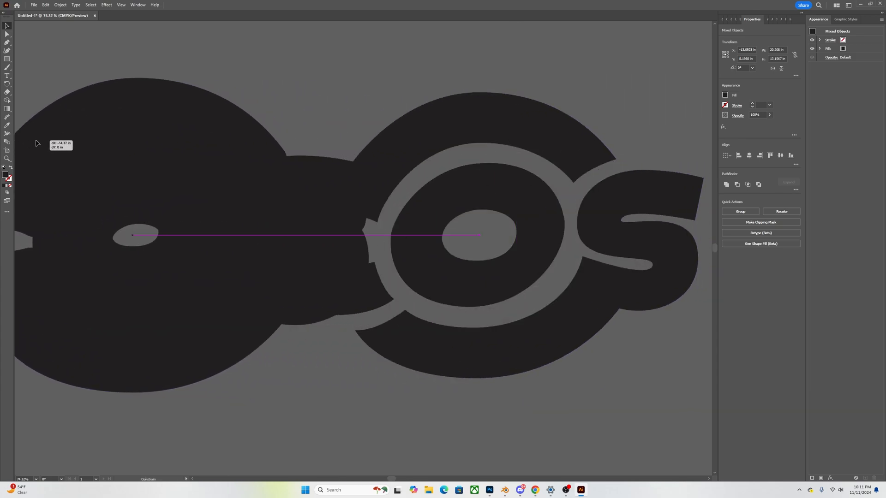
left_click_drag(480, 235, 263, 235)
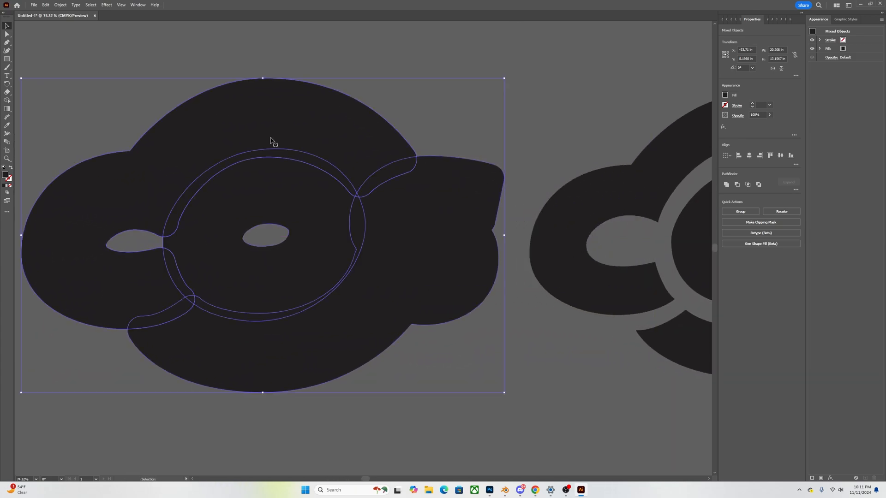
left_click(726, 184)
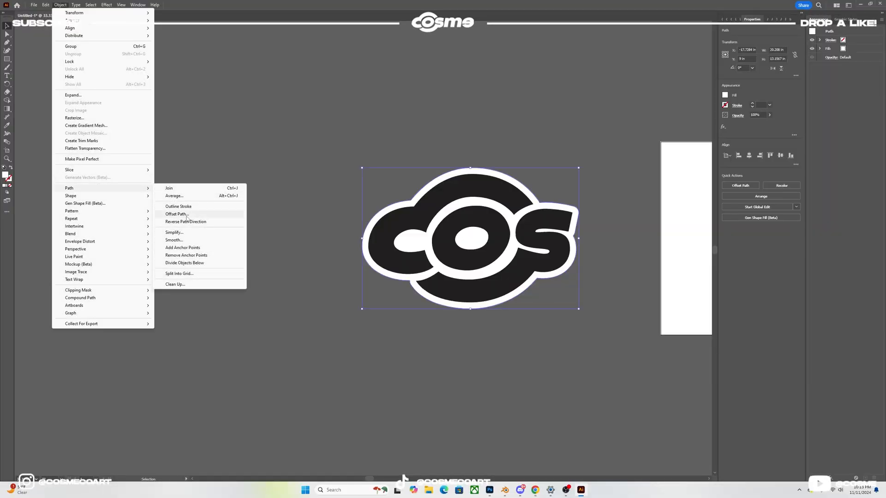
Offset the white backing by 0.4 in and fill the new outer outline with deep pink.
left_click(175, 214)
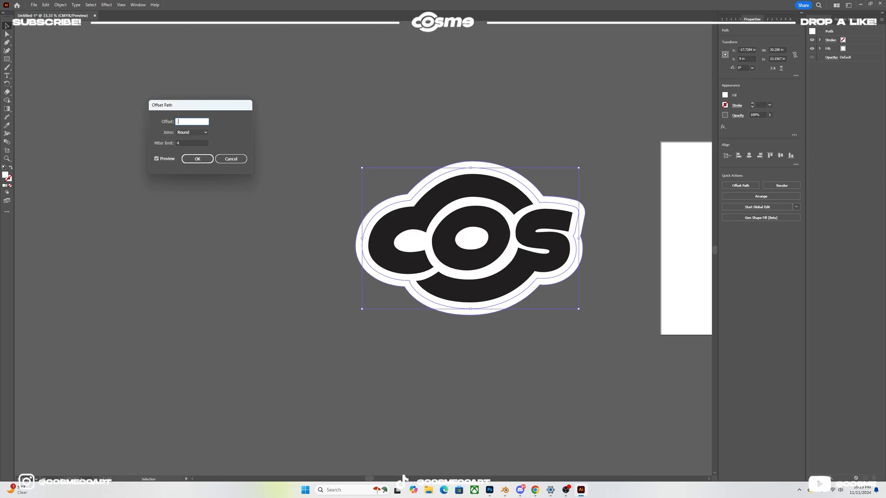
type(".4 in")
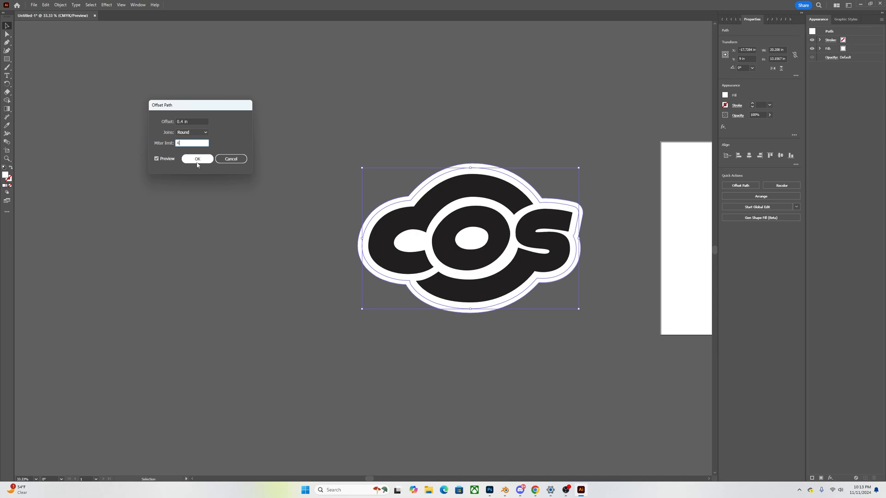
left_click(197, 159)
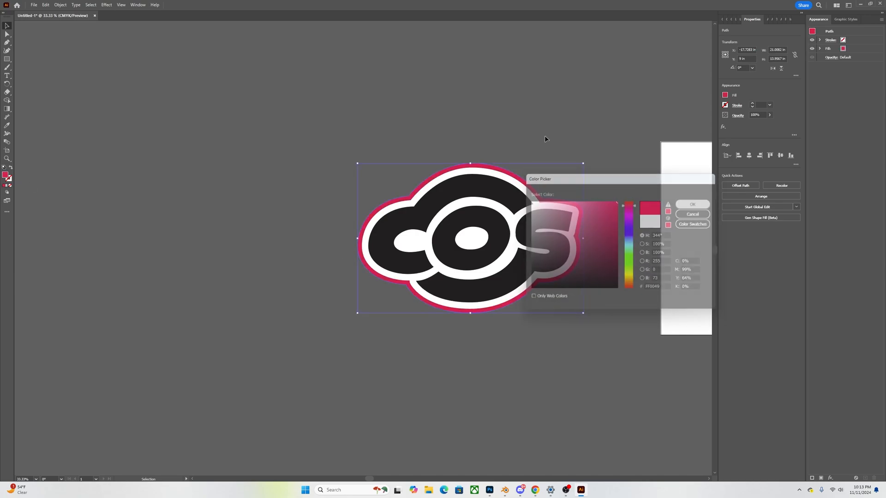
left_click(691, 214)
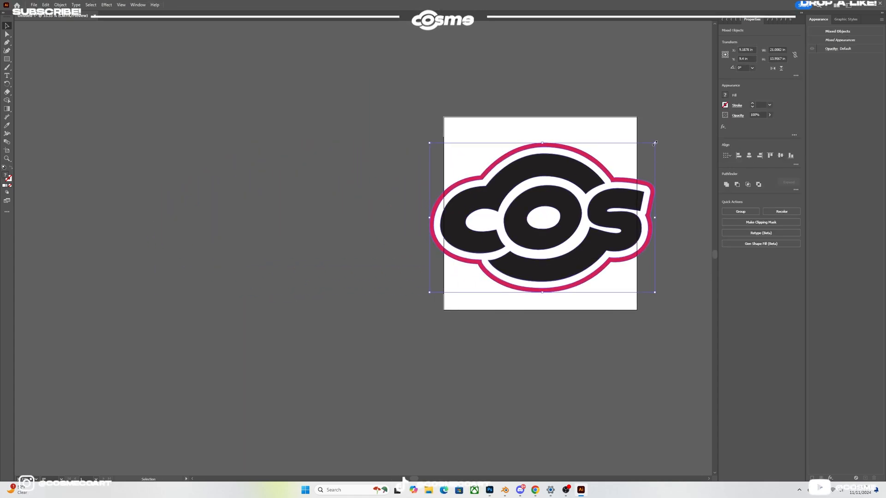
Export the whole layered logo to Documents as an SVG named 'COS LOGO PENDANT'.
left_click(33, 5)
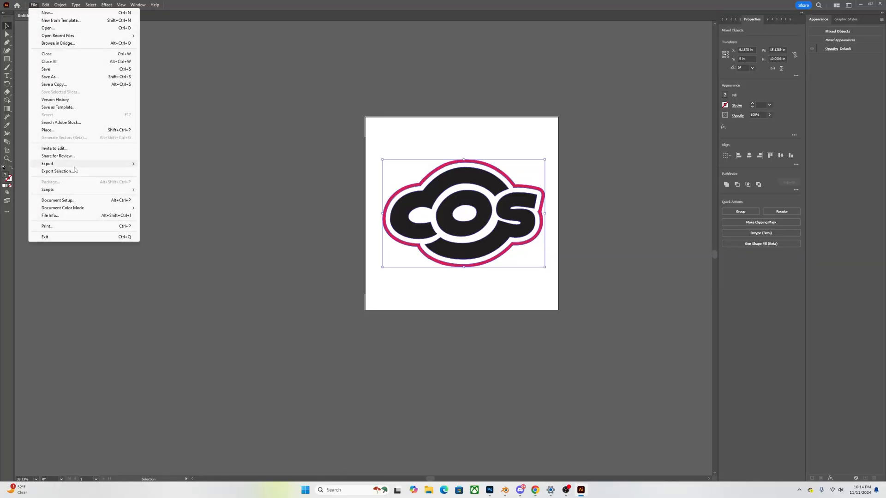
left_click(47, 163)
type("C")
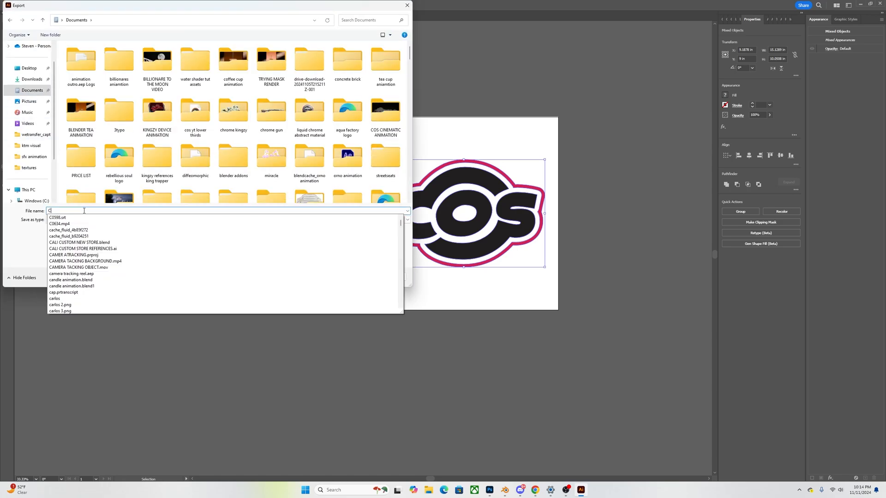
type("OS LOGO PENDAN")
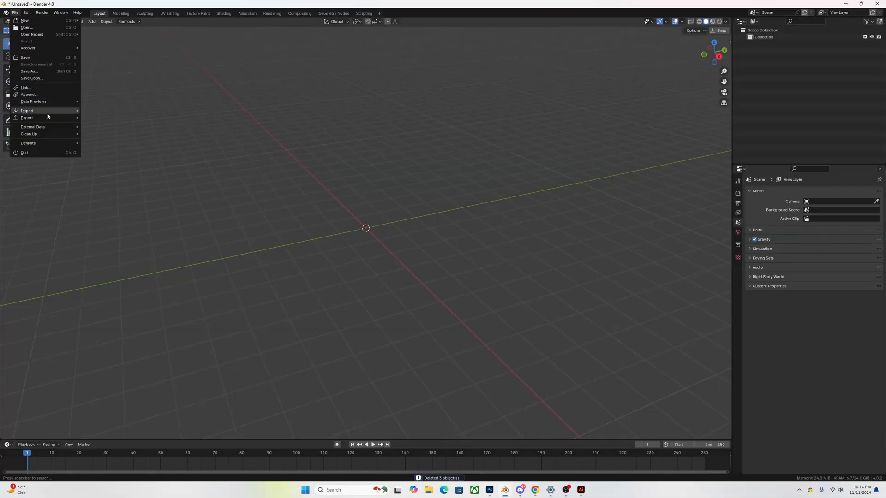
Import the COS LOGO PENDANT SVG into the scene as outline curves and select a curve layer.
left_click(27, 111)
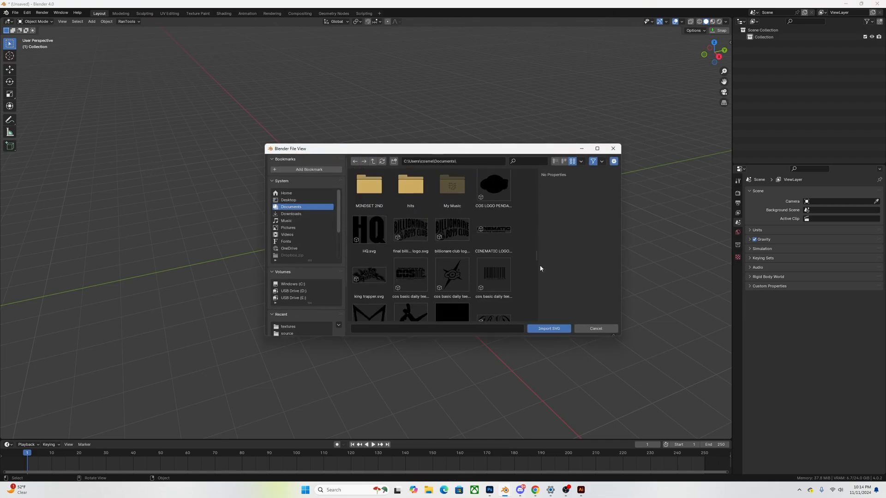
left_click(547, 329)
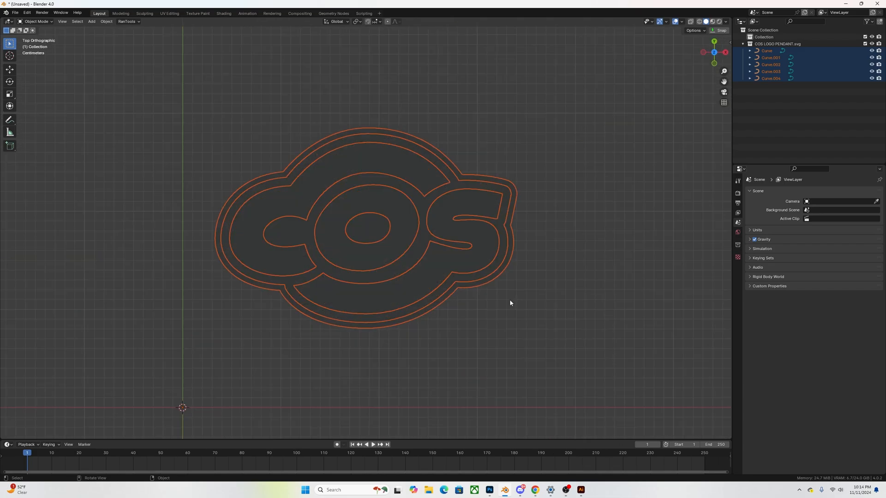
left_click(771, 57)
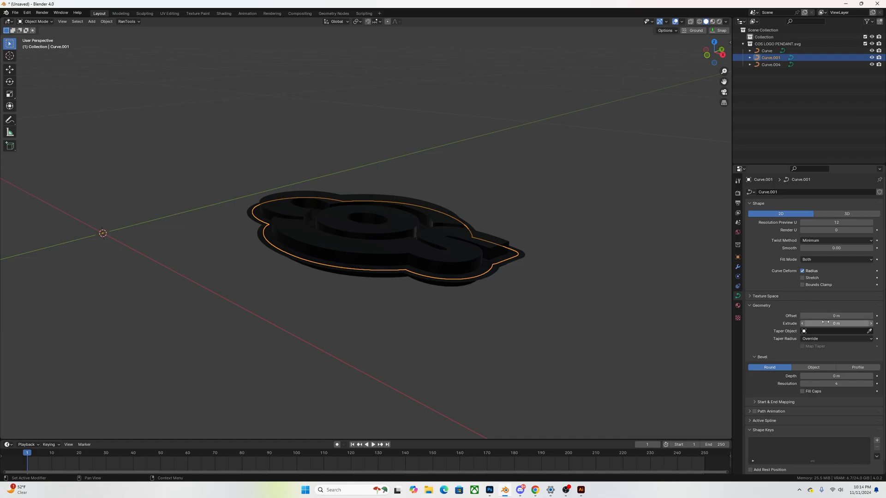
Extrude the middle curve layer 0.005 m and the outer backing curve 0.01 m.
left_click_drag(836, 323, 841, 323)
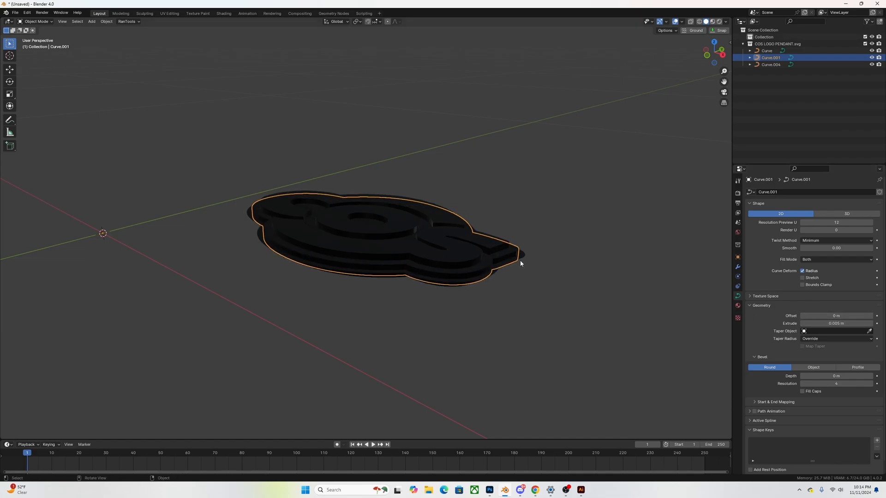
left_click(767, 49)
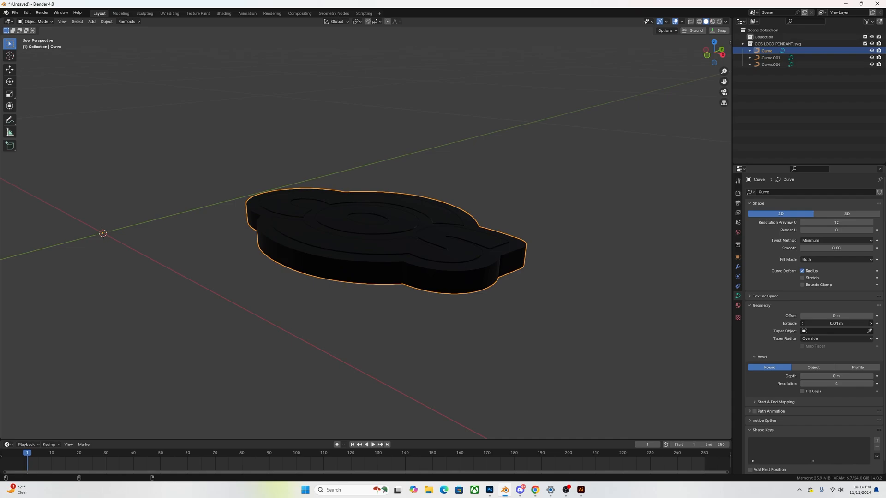
left_click_drag(836, 322, 841, 323)
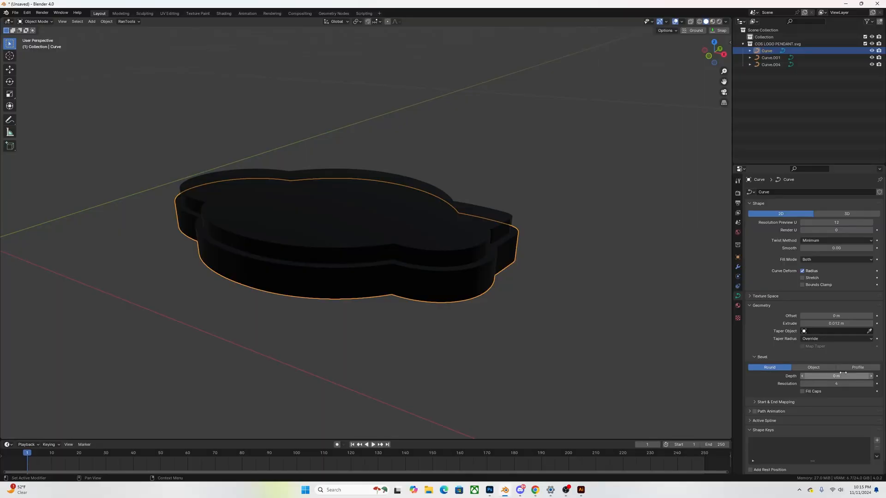
Give the middle layer curve a rounded bevel depth of 0.001 m.
left_click(835, 376)
type(".001")
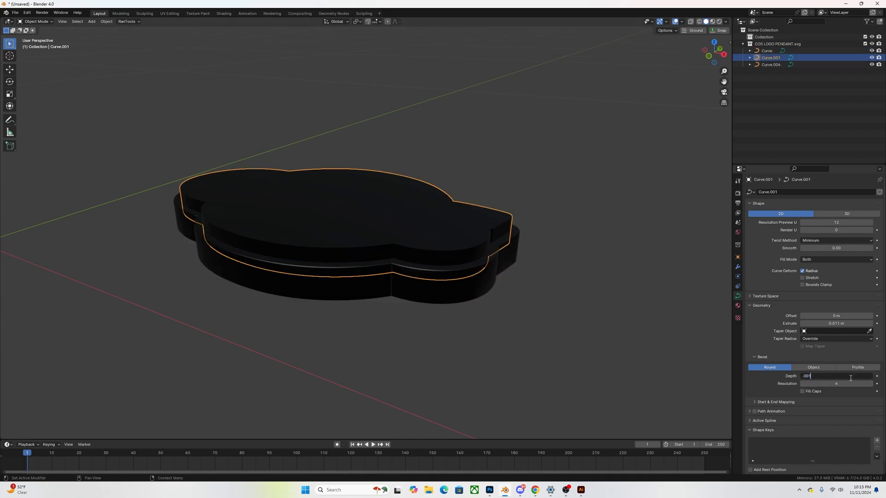
key("Return")
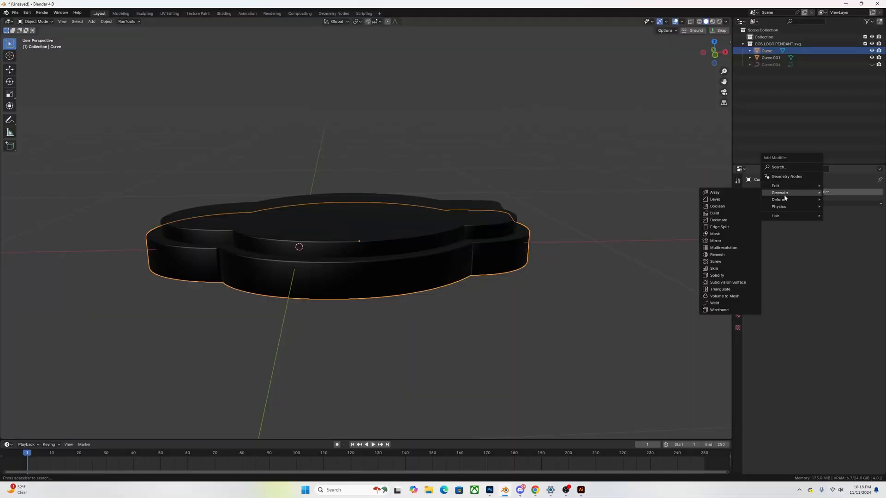
Pick Curve.001 as the Boolean Difference cutter for the backing, then hide Curve.001.
left_click(716, 206)
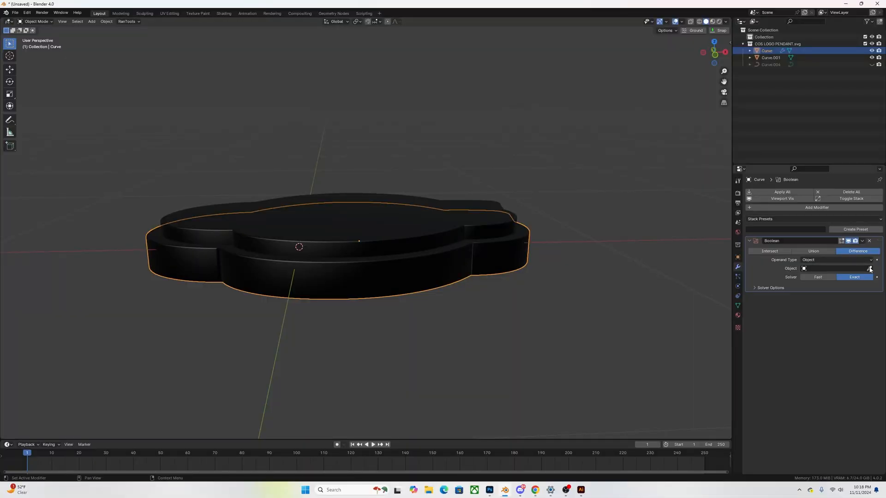
left_click(836, 269)
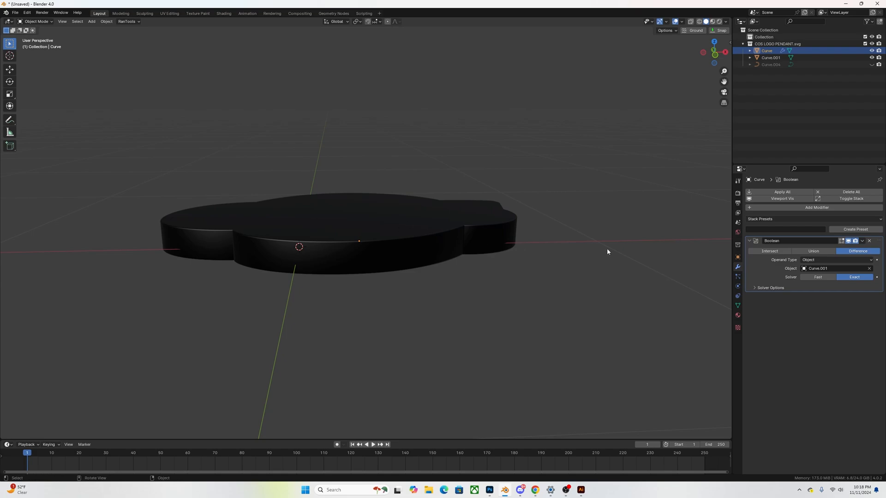
left_click(816, 277)
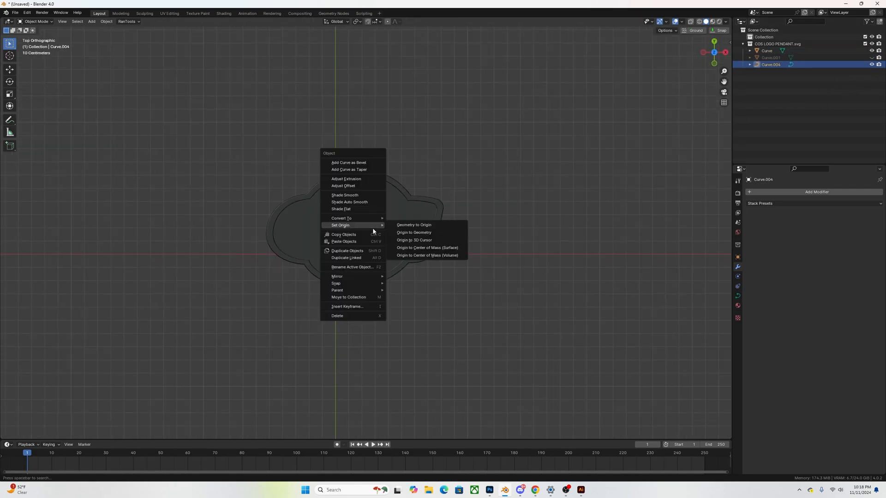
Reset the origin of the remaining logo curve before adding the torus loop.
left_click(414, 232)
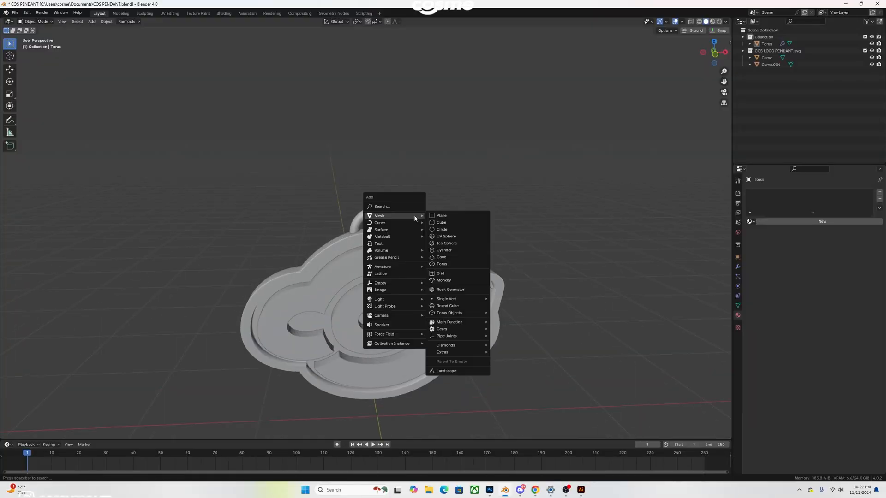
Add a cube, remove its front and back faces and bridge the open edge loops into a hollow tube.
left_click(441, 222)
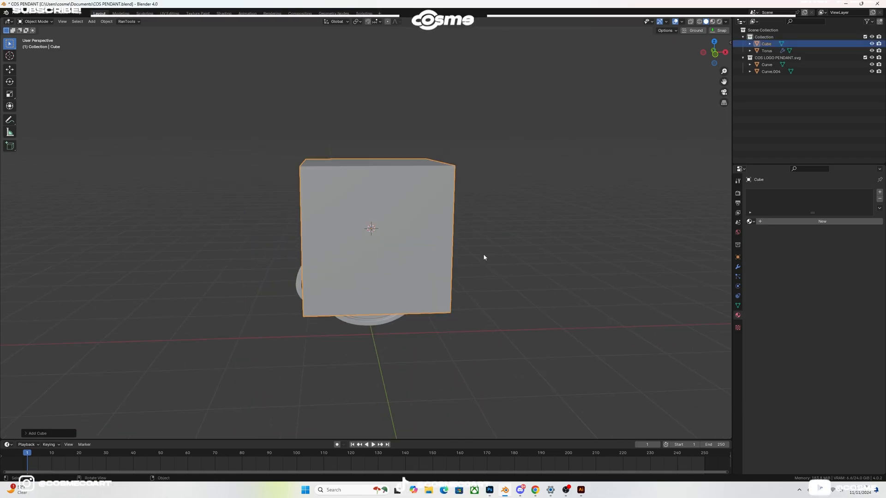
key("Tab")
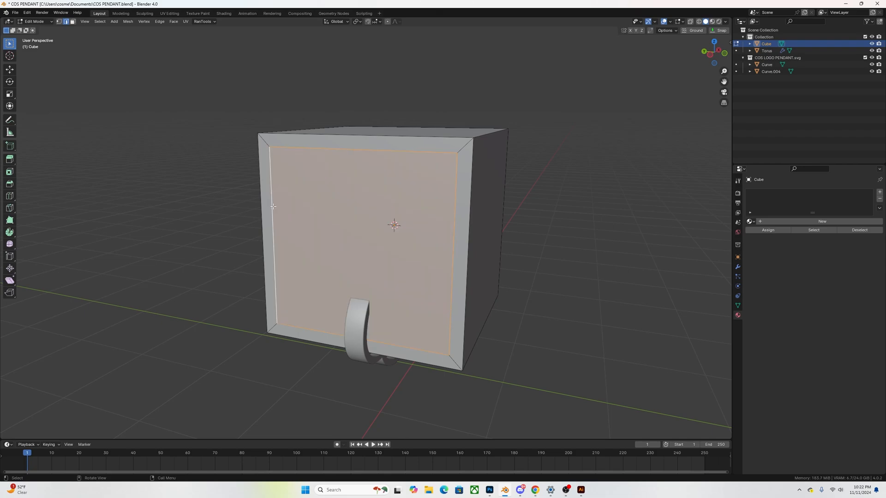
mouse_move(471, 200)
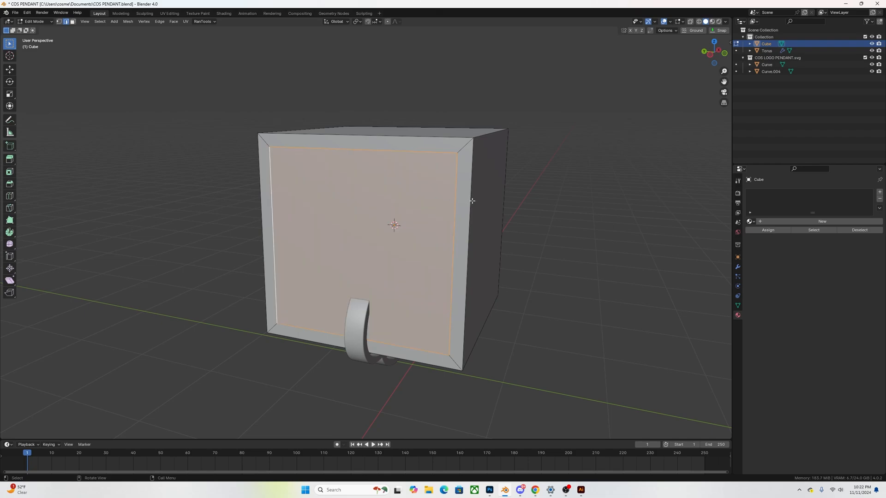
right_click(472, 200)
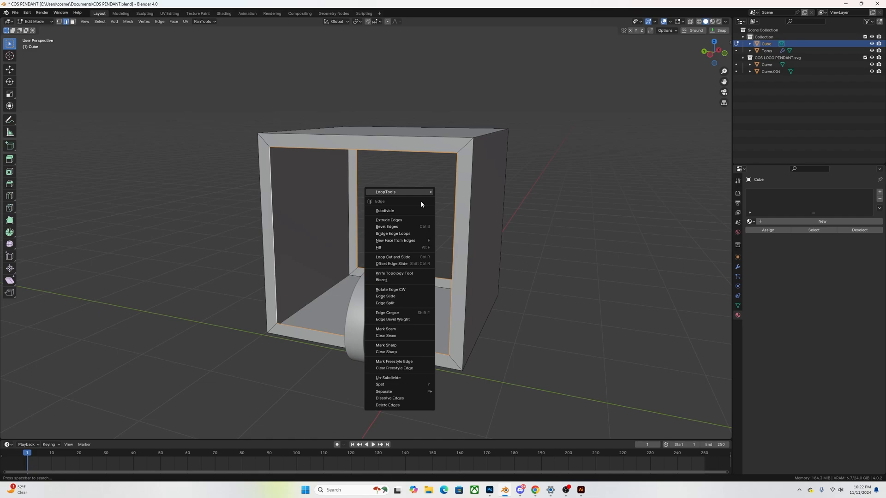
left_click(393, 233)
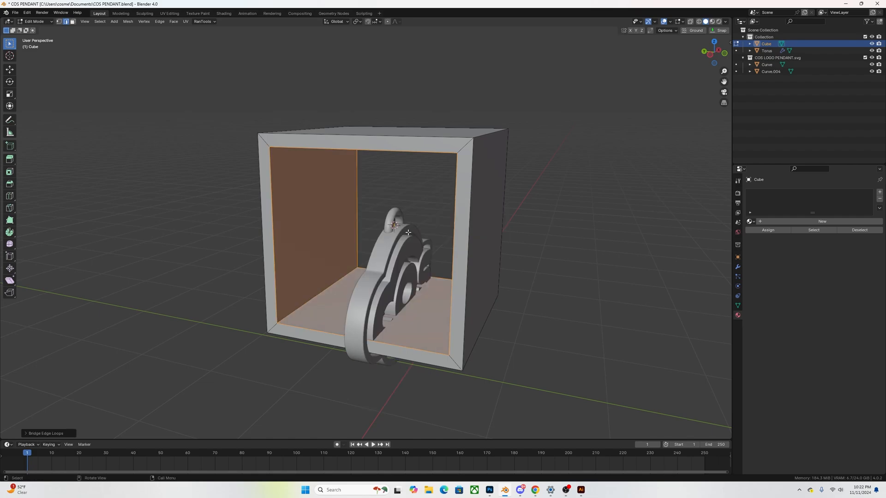
key("Tab")
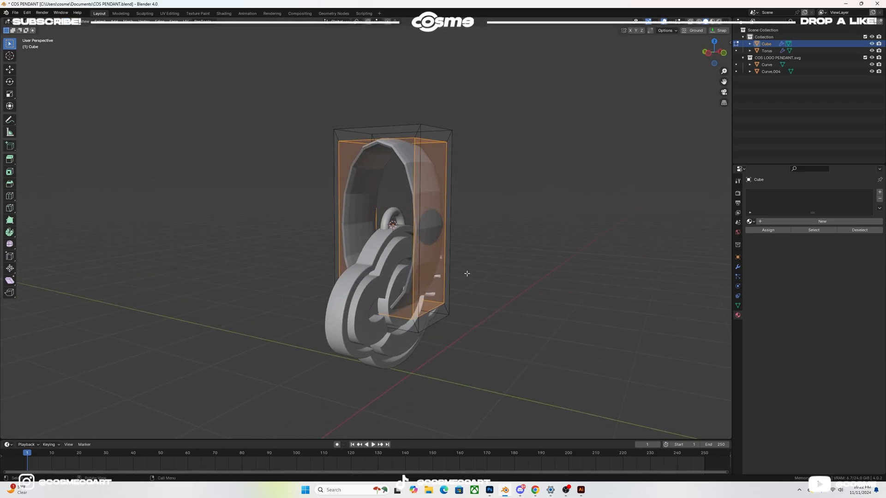
Enter Edit Mode on the hook to taper its lower vertices with proportional scaling.
key("Tab")
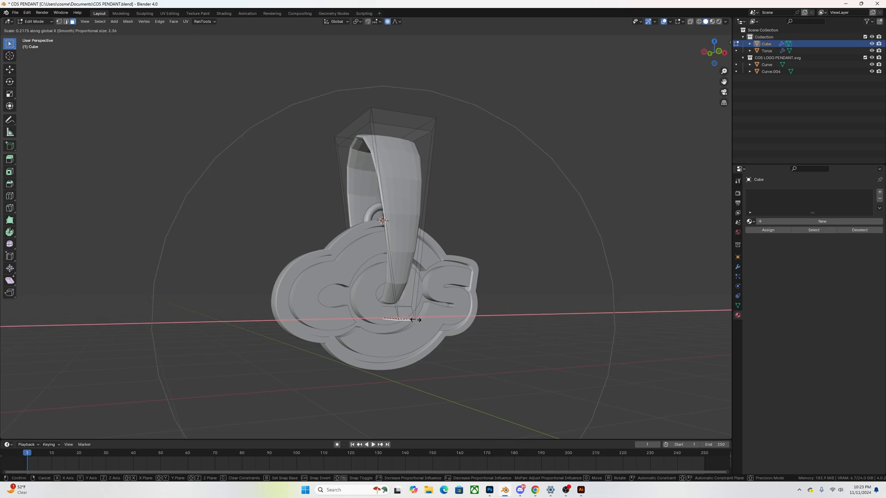
mouse_move(401, 318)
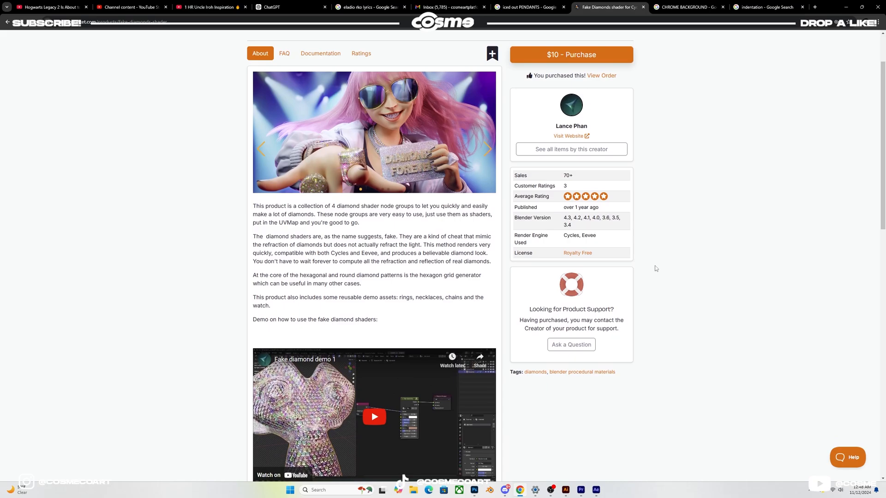
Browse the Fake Diamonds shader images, then dismiss the script warning when diamonds.blend loads.
scroll("down", 3)
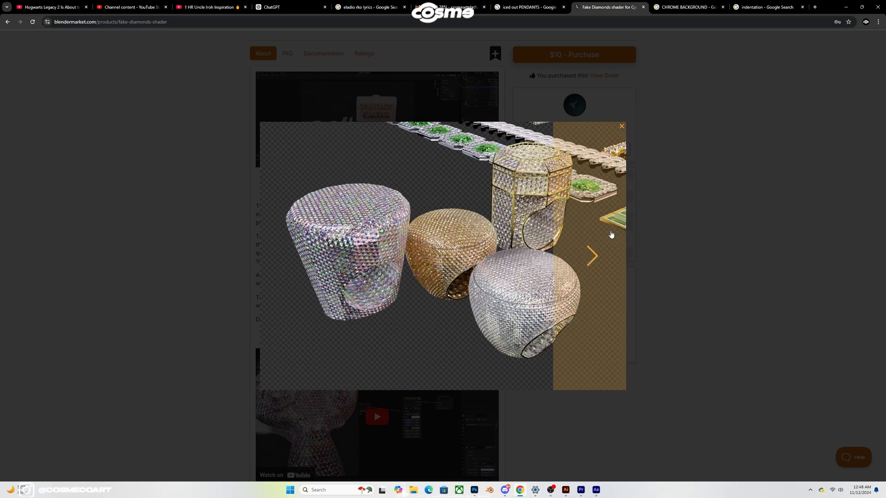
left_click(591, 255)
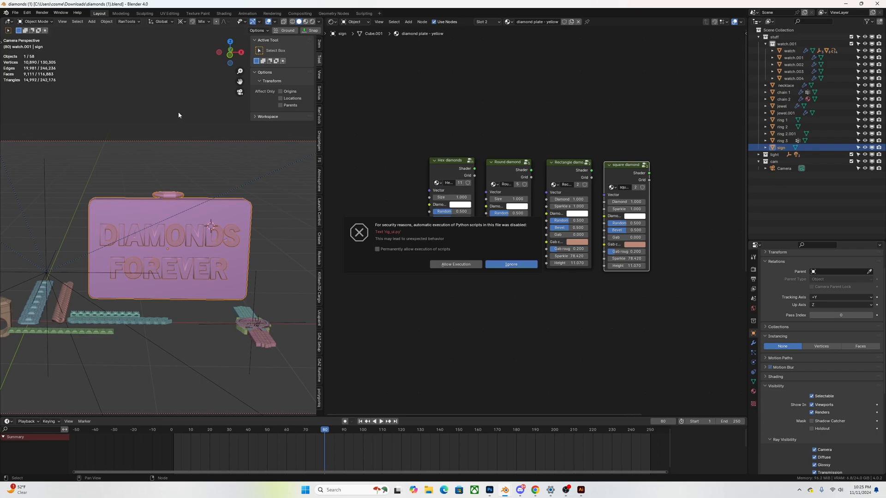
left_click(510, 264)
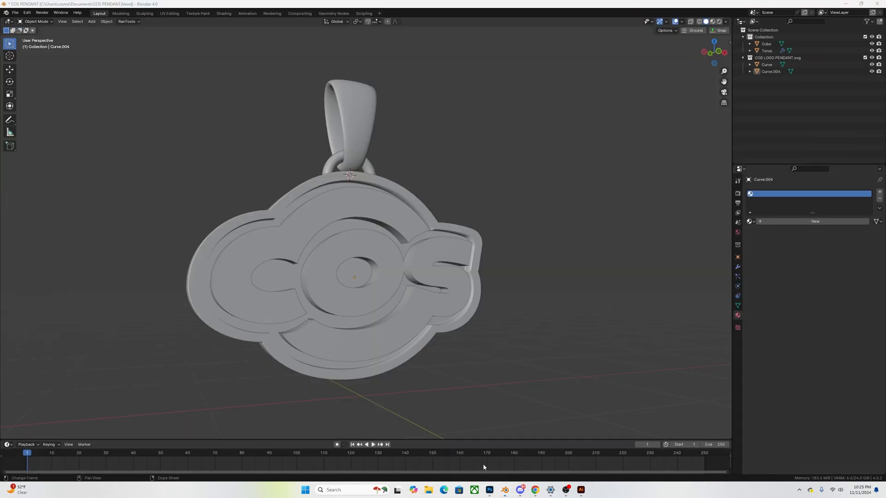
Append the 'round diamond' material from diamonds.blend in Downloads into the pendant file.
left_click(15, 12)
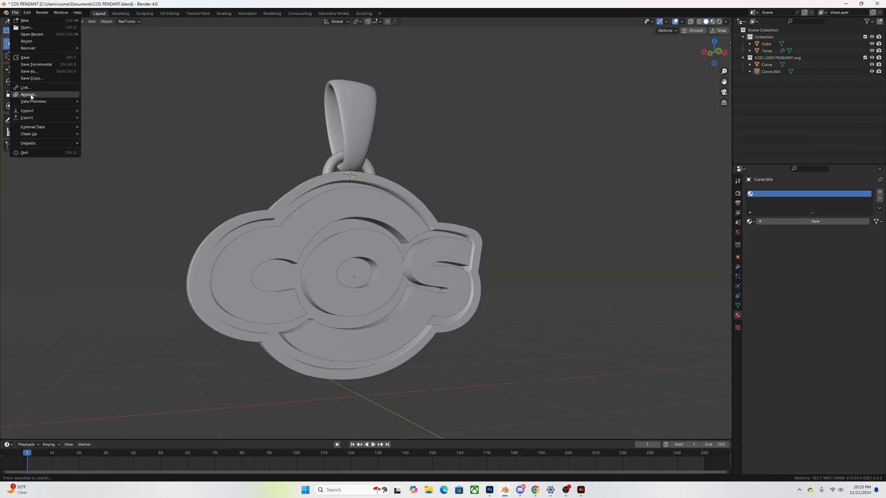
left_click(28, 94)
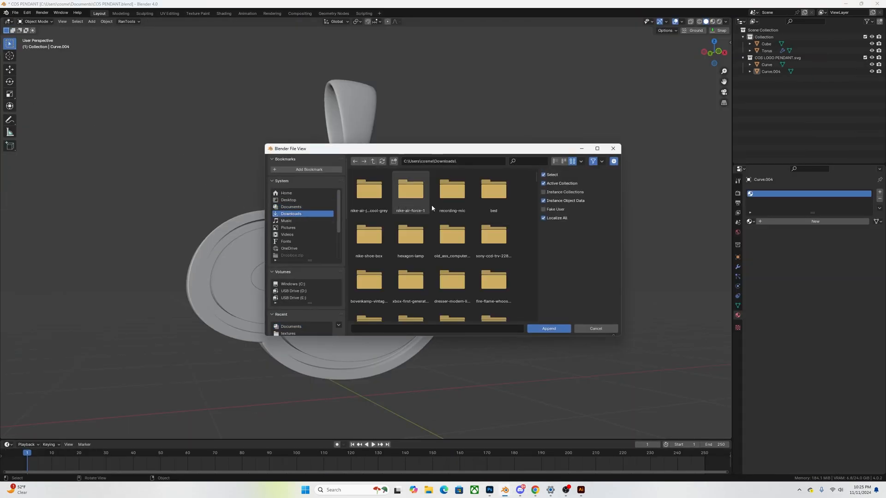
type("DIA")
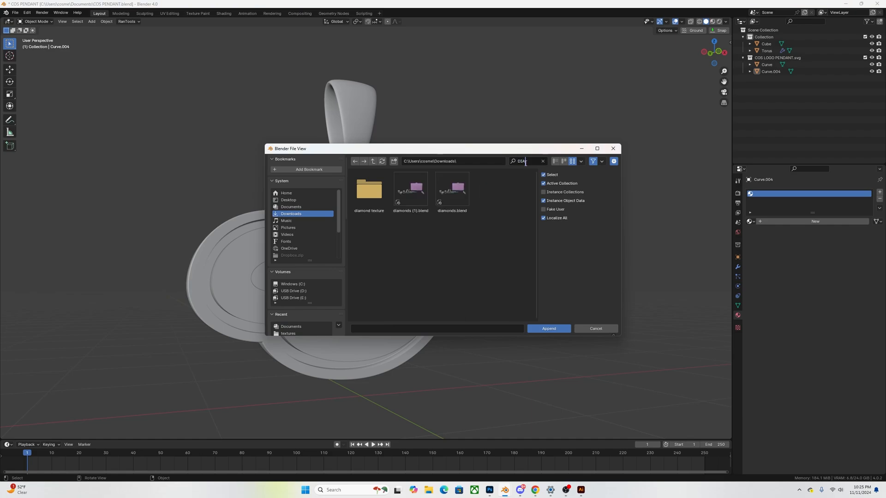
double_click(451, 190)
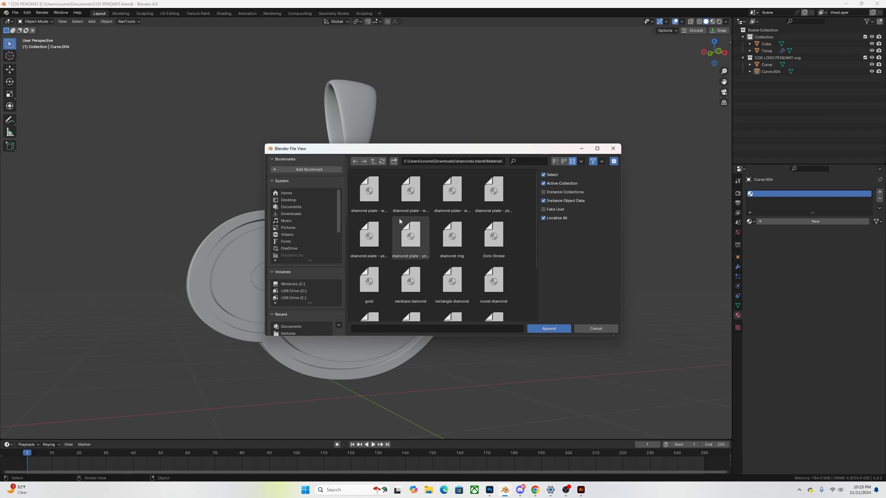
scroll("down", 3)
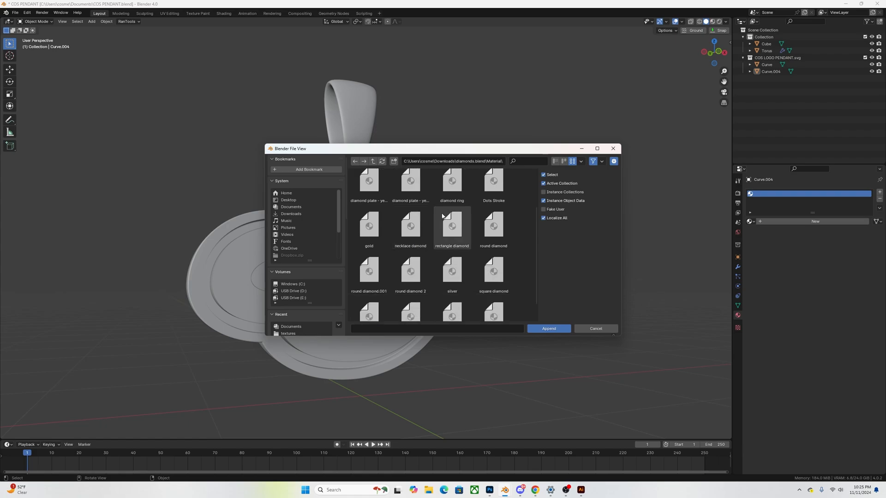
mouse_move(491, 226)
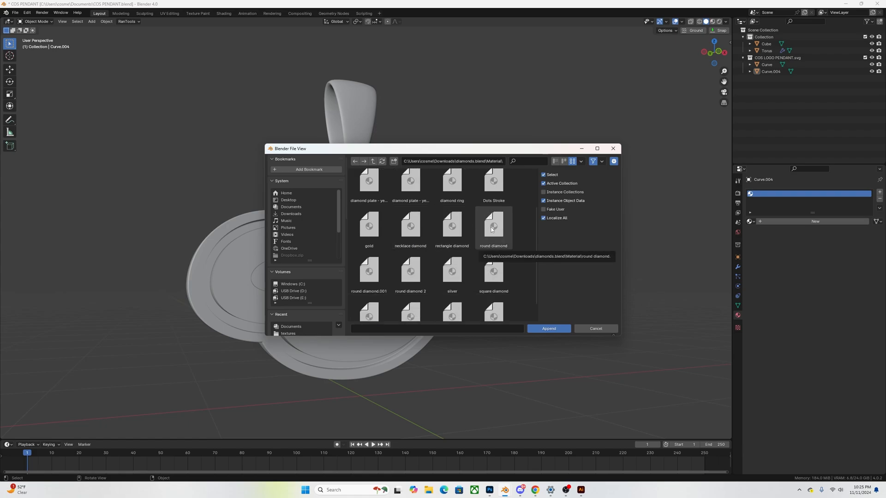
left_click(595, 328)
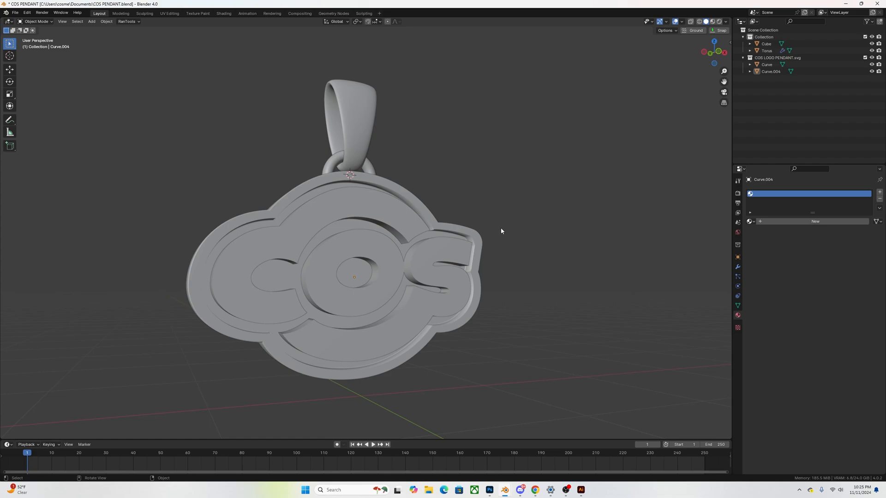